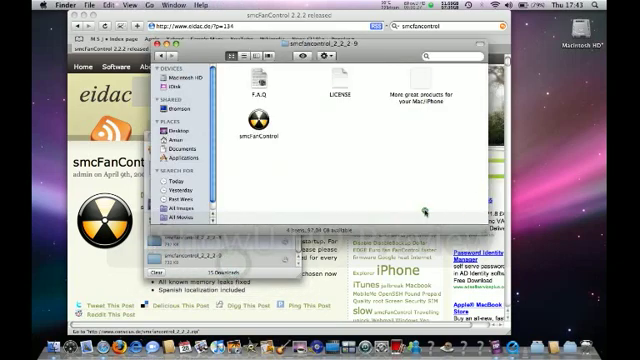
- Launch smcFanControl from the smcFanControl_2_2_2 download folder in Finder
{"action": "double_click", "coordinate": [262, 130]}
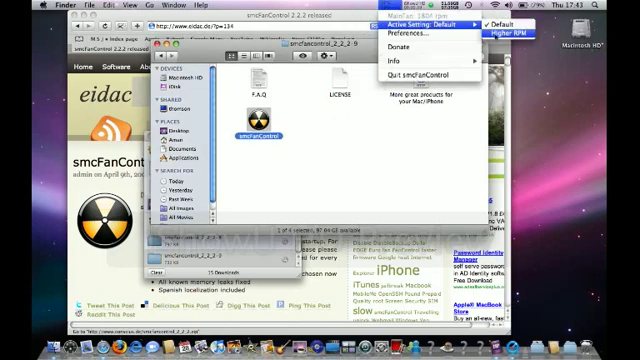
- Select Higher RPM under Active Setting in the smcFanControl menu bar item
{"action": "left_click", "coordinate": [509, 36]}
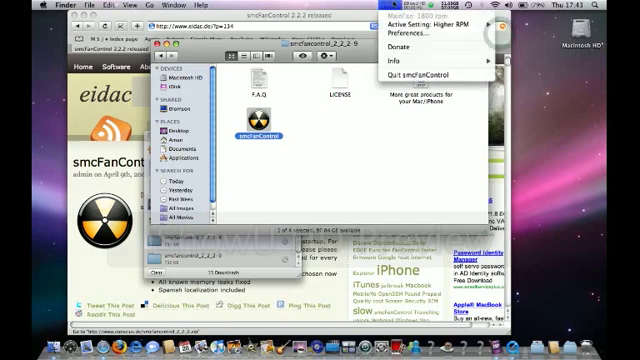